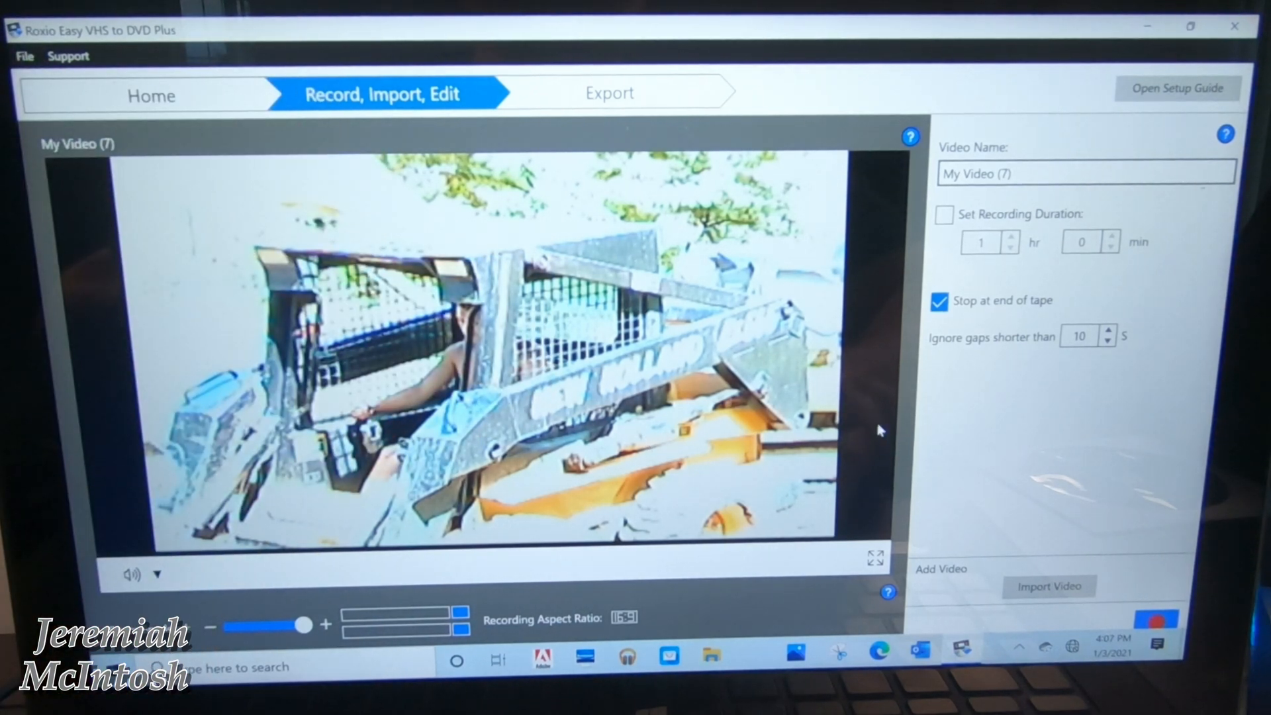
Step: Replace the video name 'My Video (7)' with 'Construction' in the Video Name field
left_click(1021, 175)
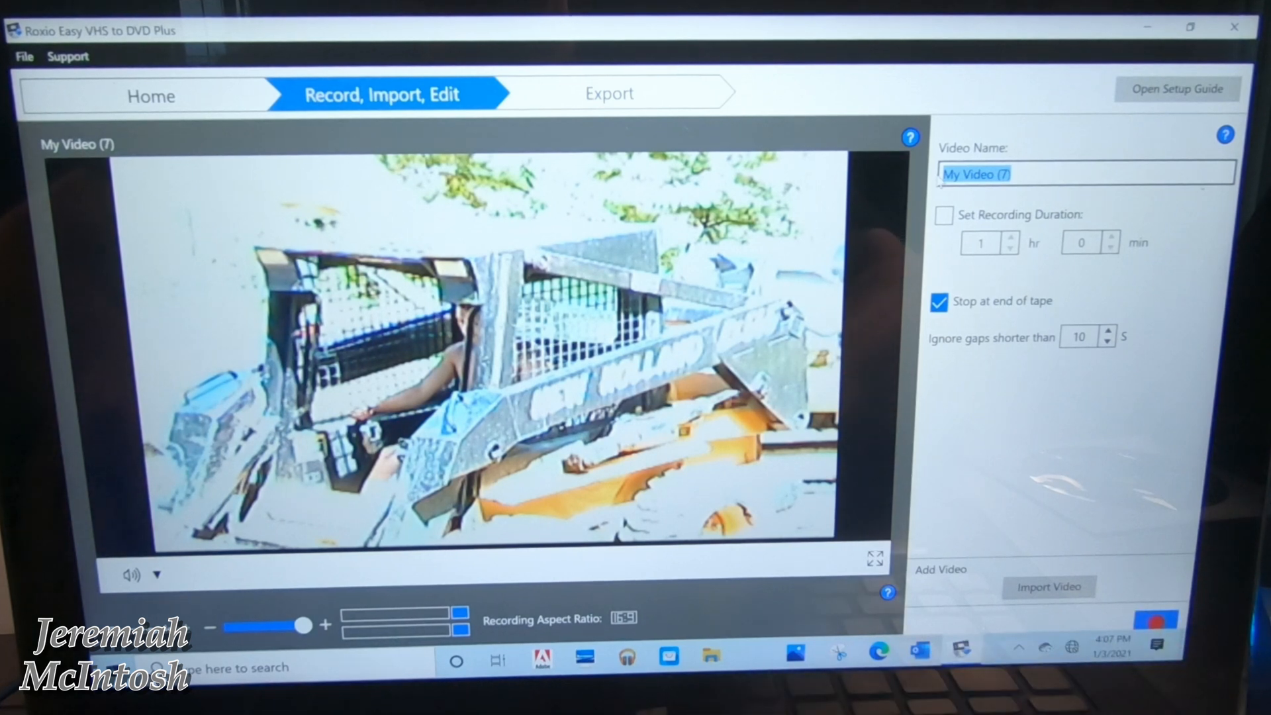
type("Construction")
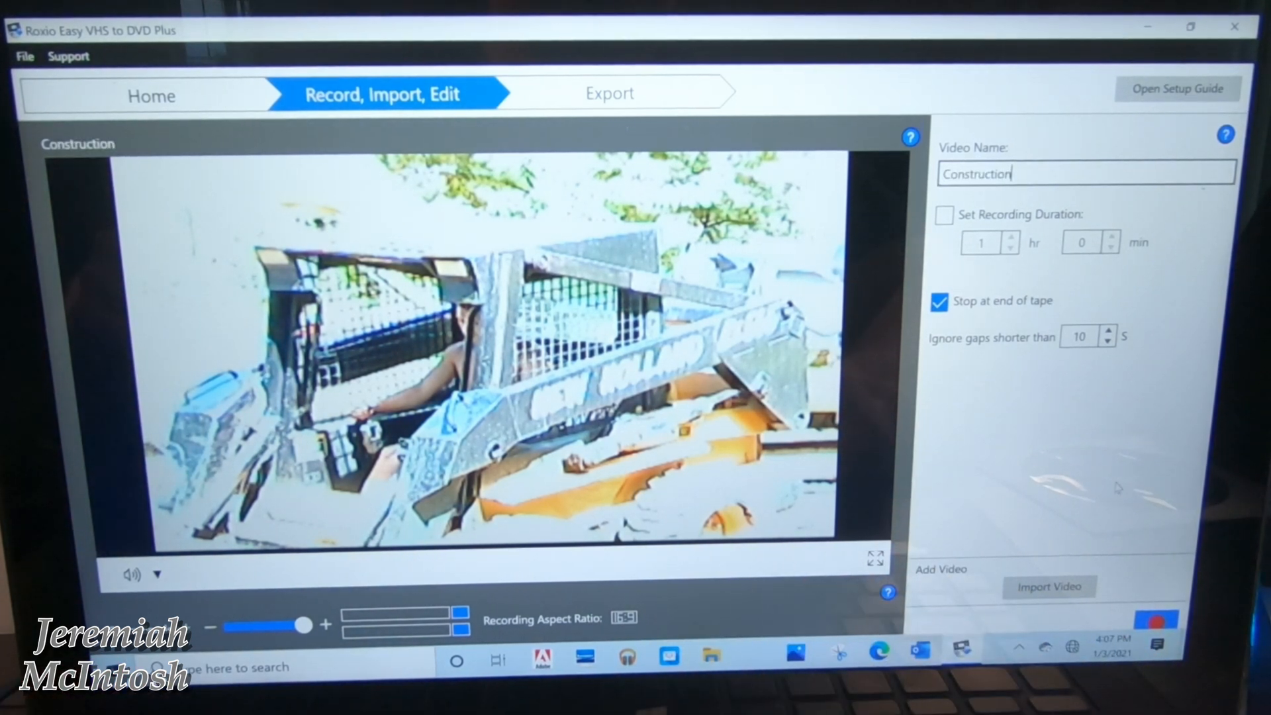